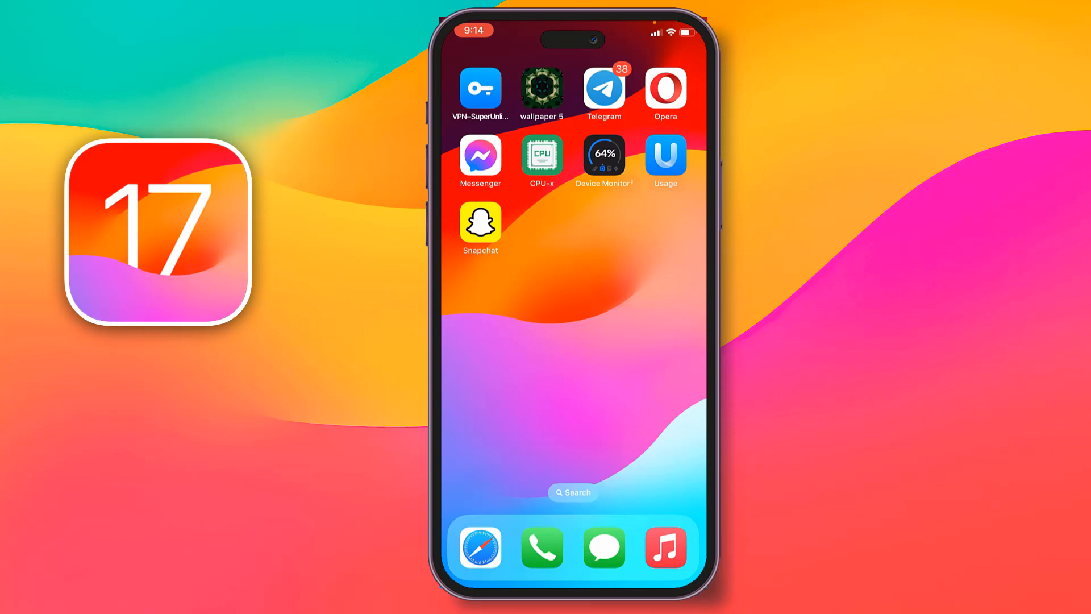
Step: Launch Telegram from the Home Screen and reveal the chat list's search field
click(602, 89)
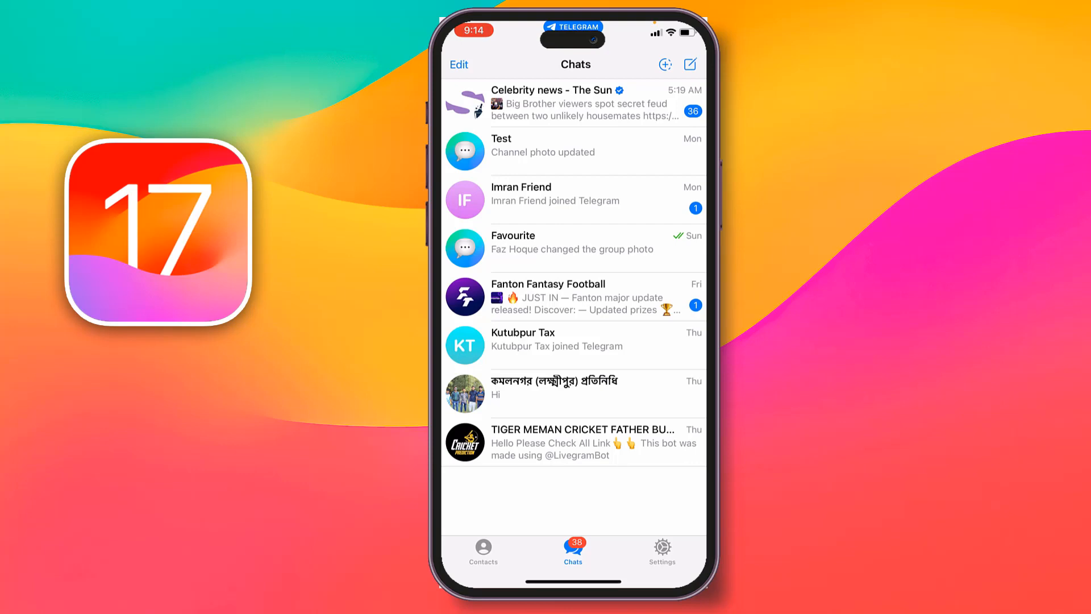
scroll(down, 3)
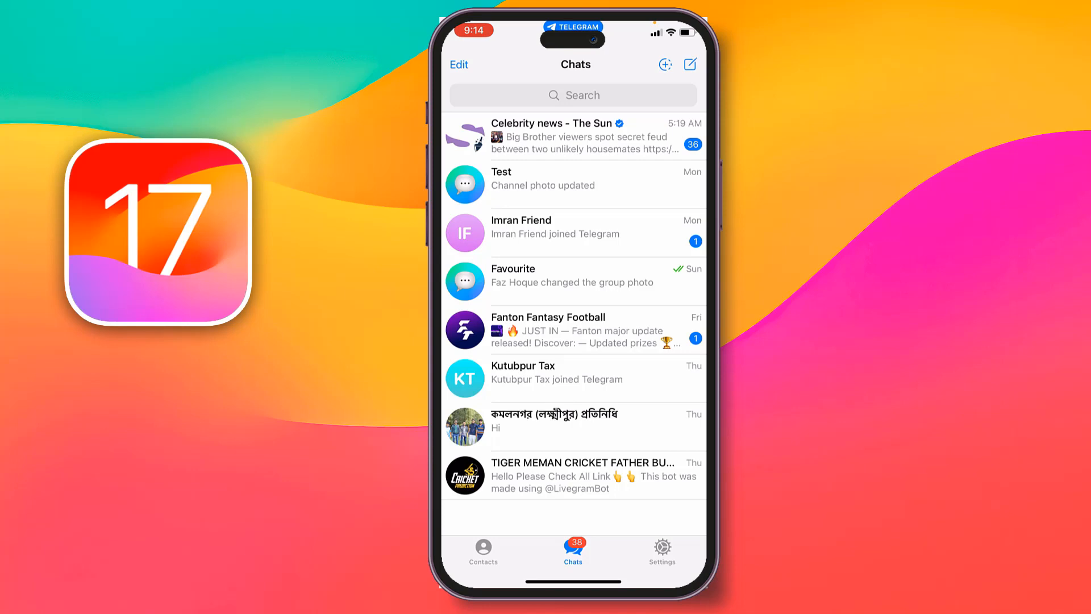
Step: Copy the Test channel's t.me invite link from Subscribers and return to its info page
click(574, 185)
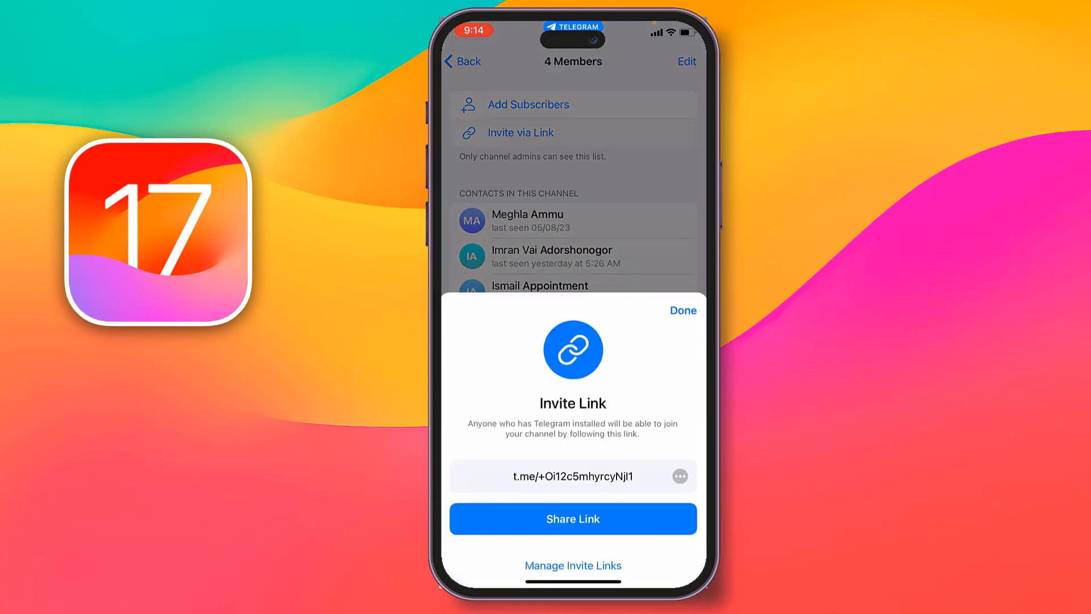
click(572, 519)
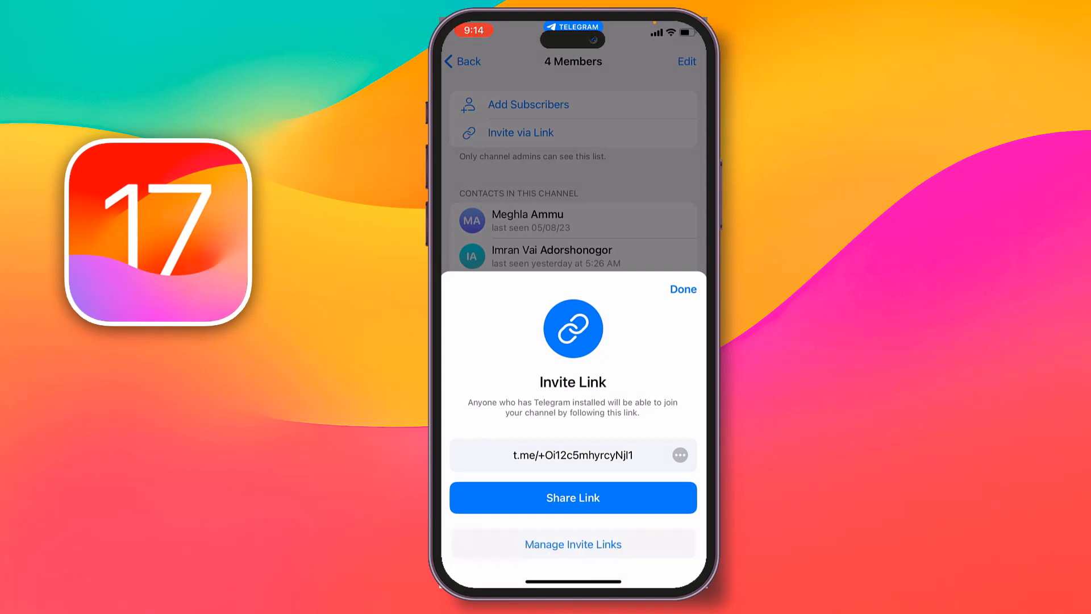
click(682, 288)
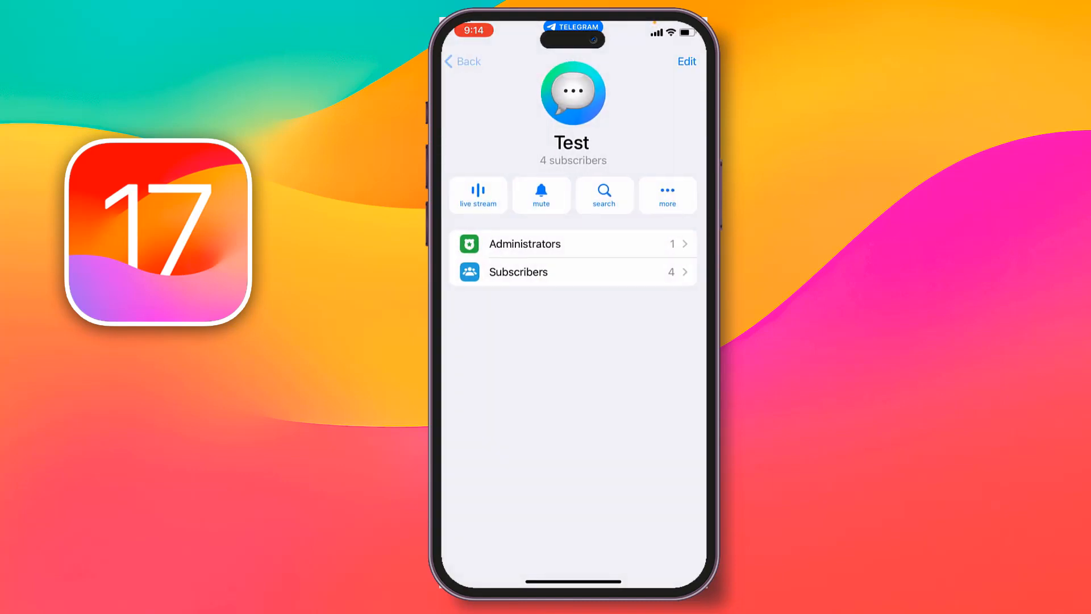
Step: Find Verify Bot from the chat list and start the conversation so it asks what to verify
click(461, 61)
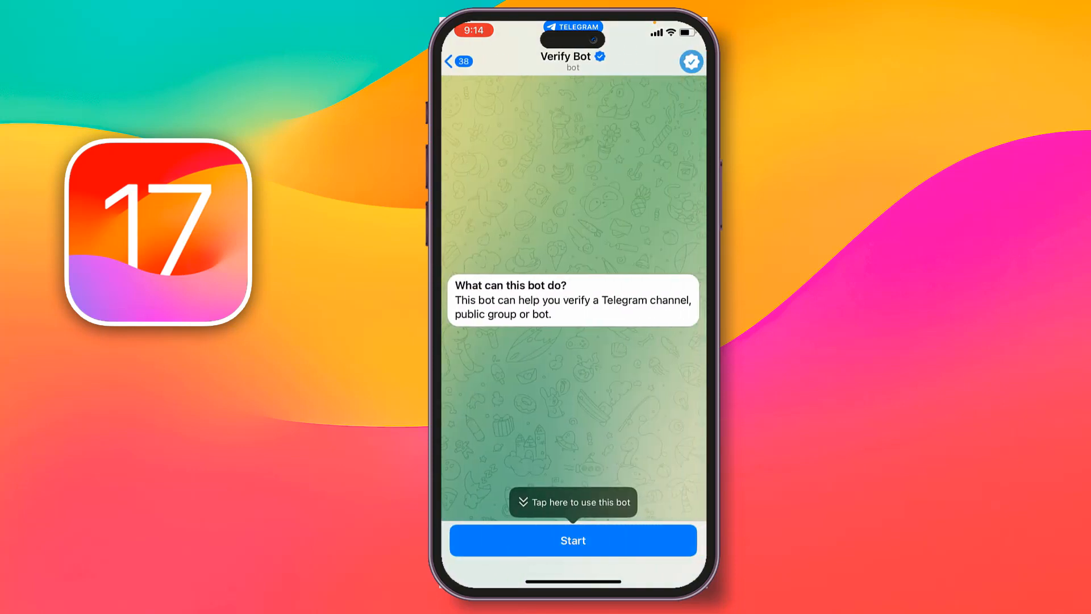
click(573, 541)
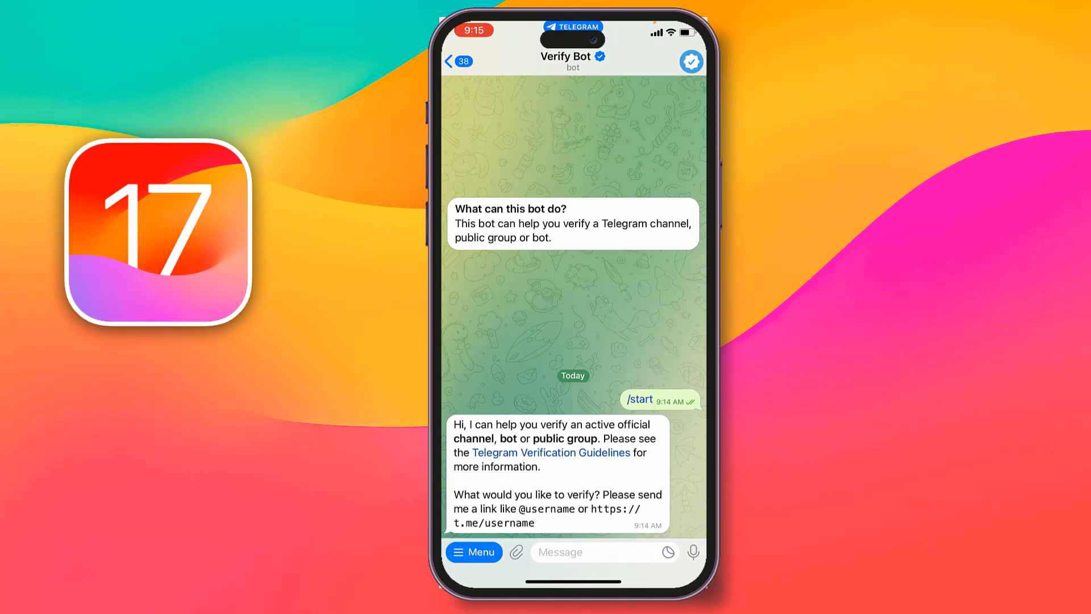
click(602, 552)
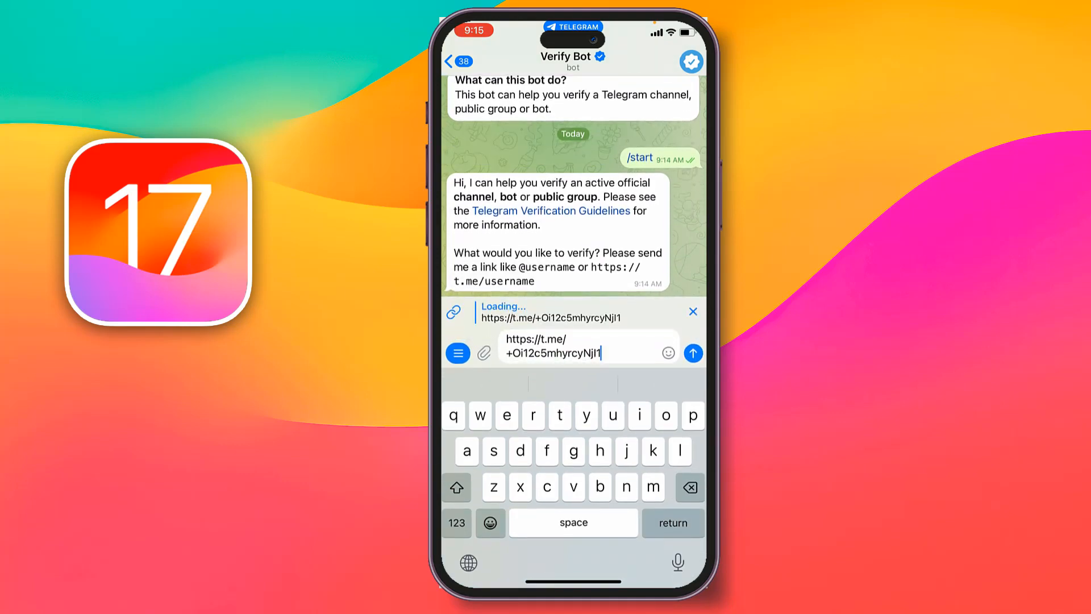
click(692, 353)
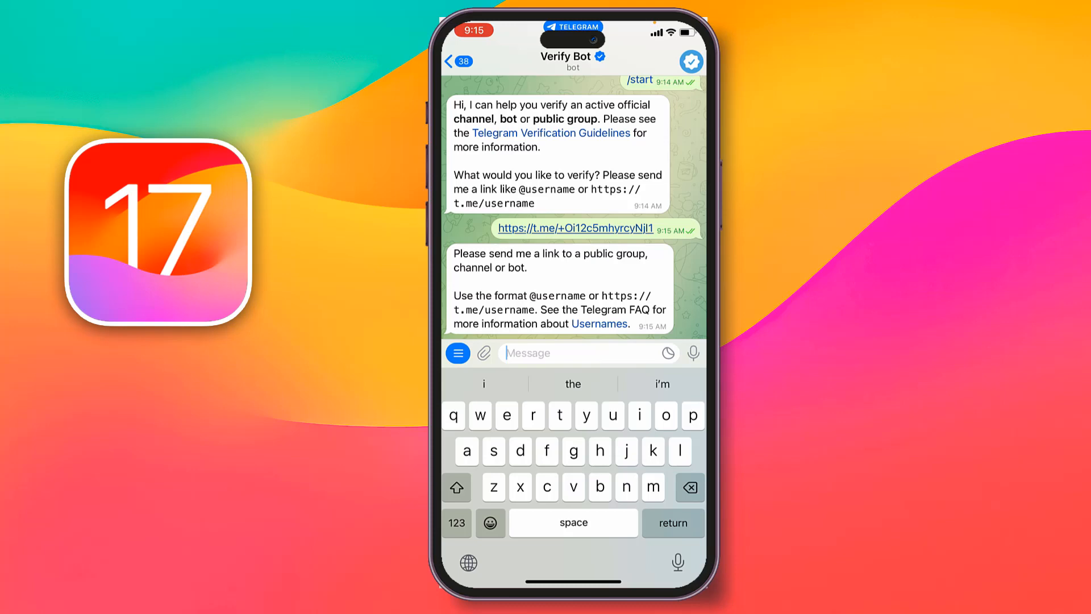